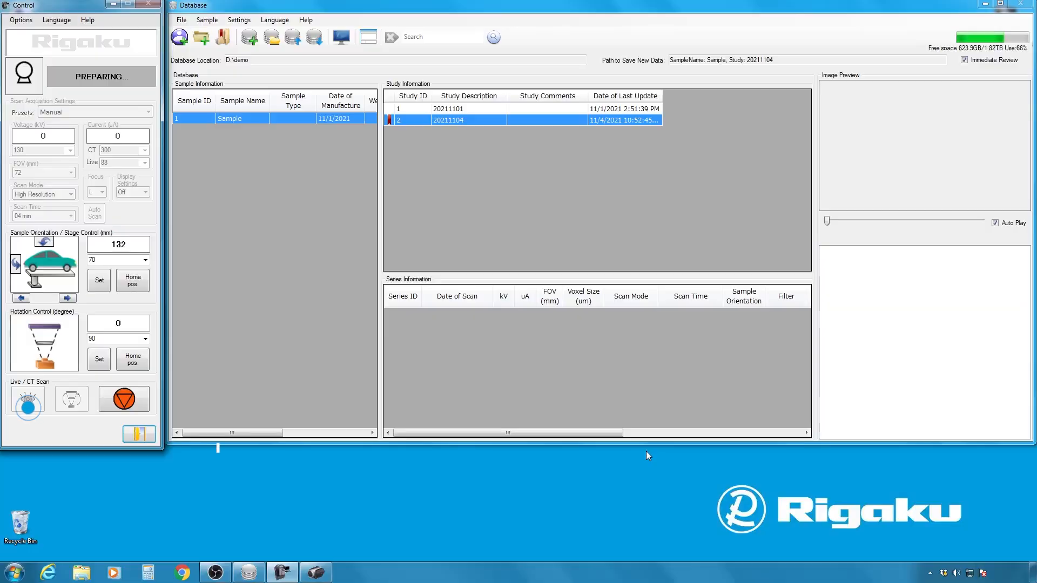
Turn on live X-rays and rotate the candy bar to 90° for a live image
click(28, 403)
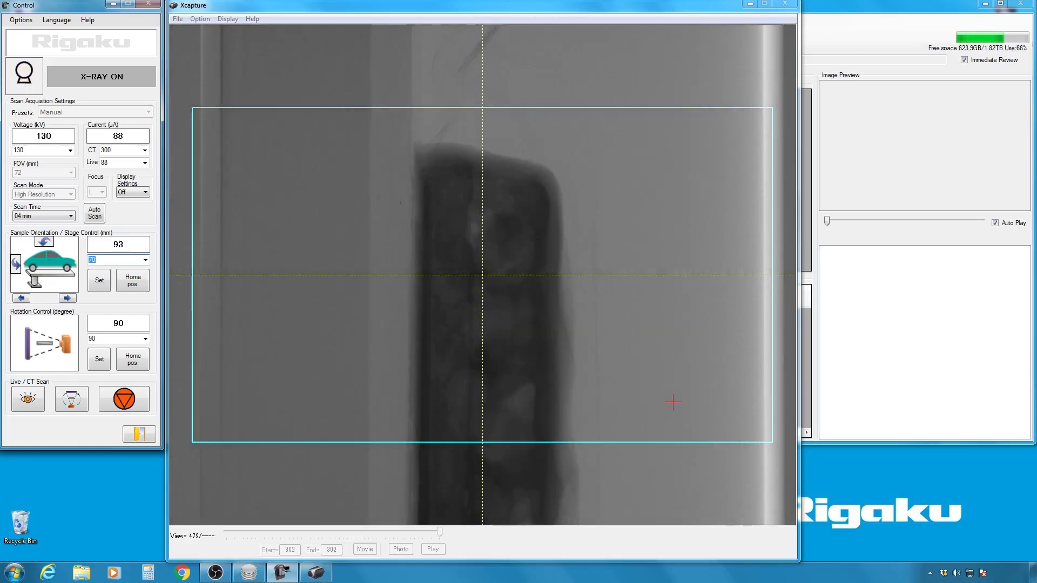
click(132, 360)
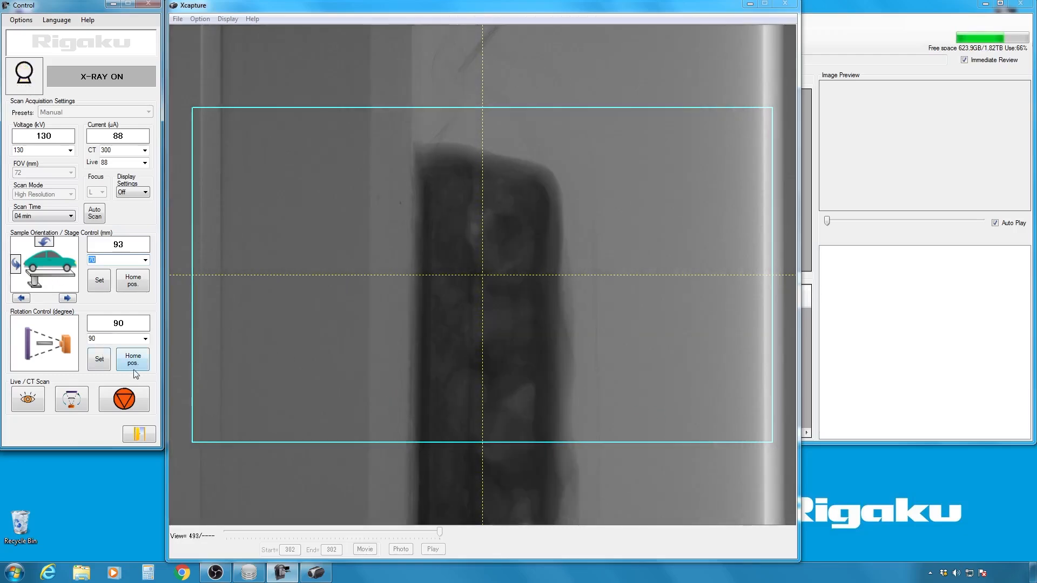
Return the sample to its home angle and keep the 72 mm field of view
click(132, 359)
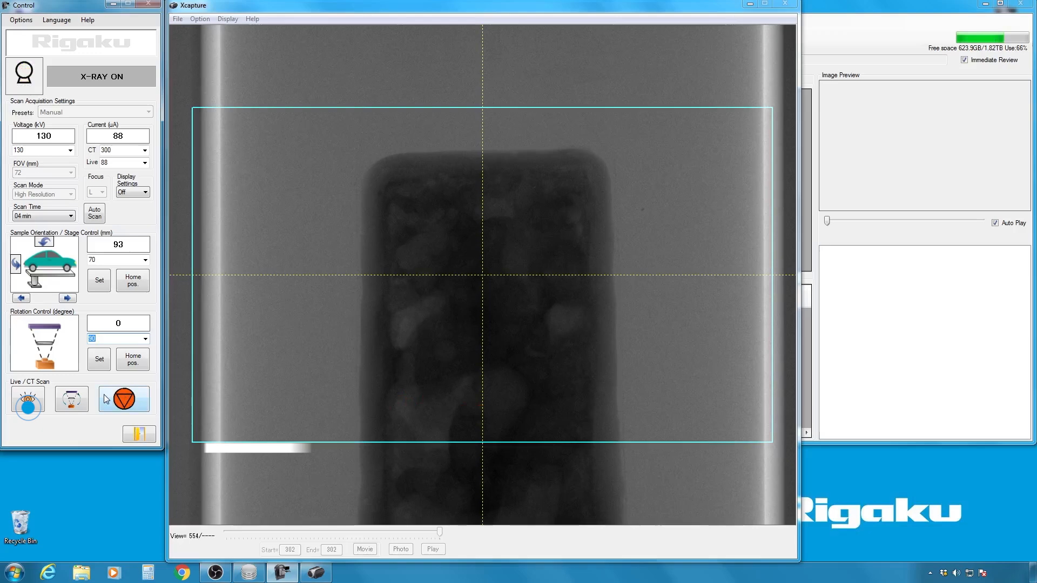
mouse_move(28, 405)
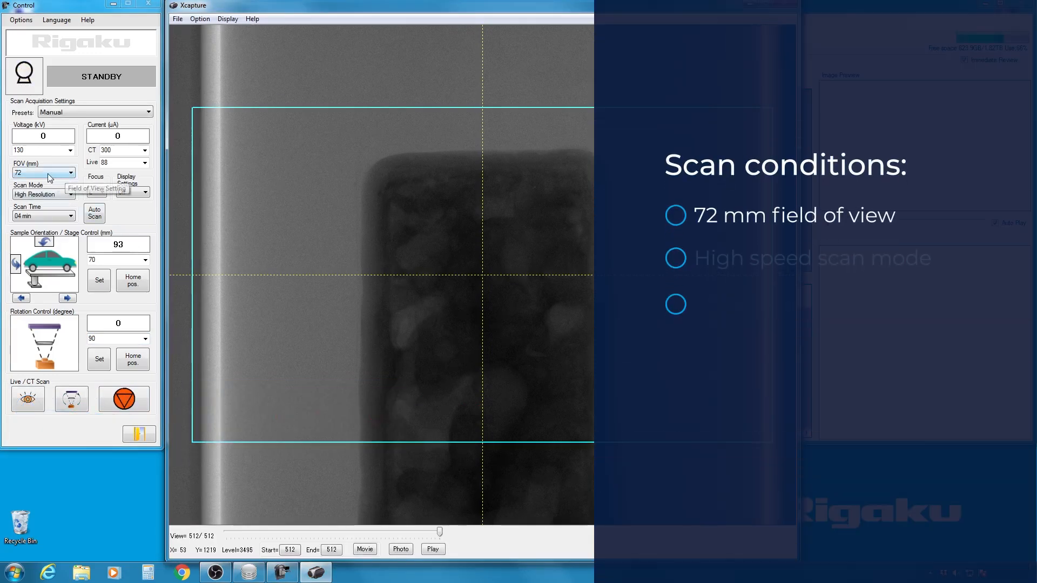
click(72, 172)
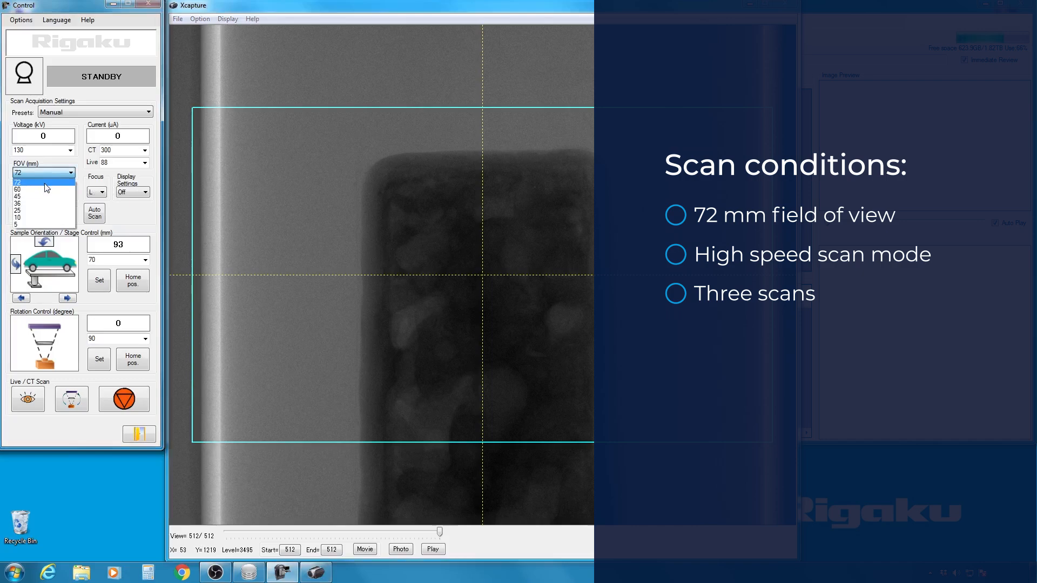
click(42, 173)
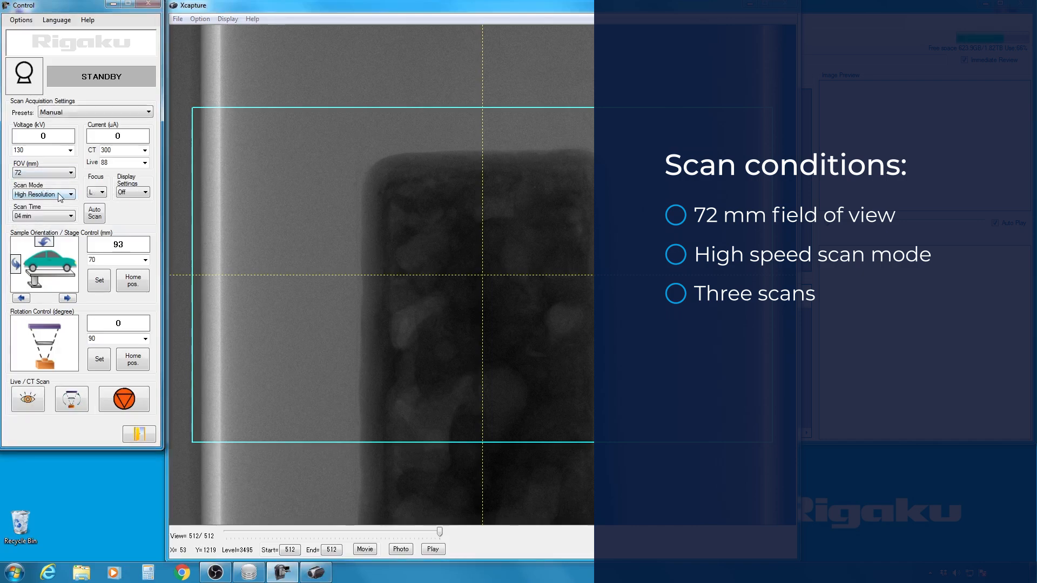
Set scan mode to High Speed and scan time to Whole Body 8s x3
click(69, 193)
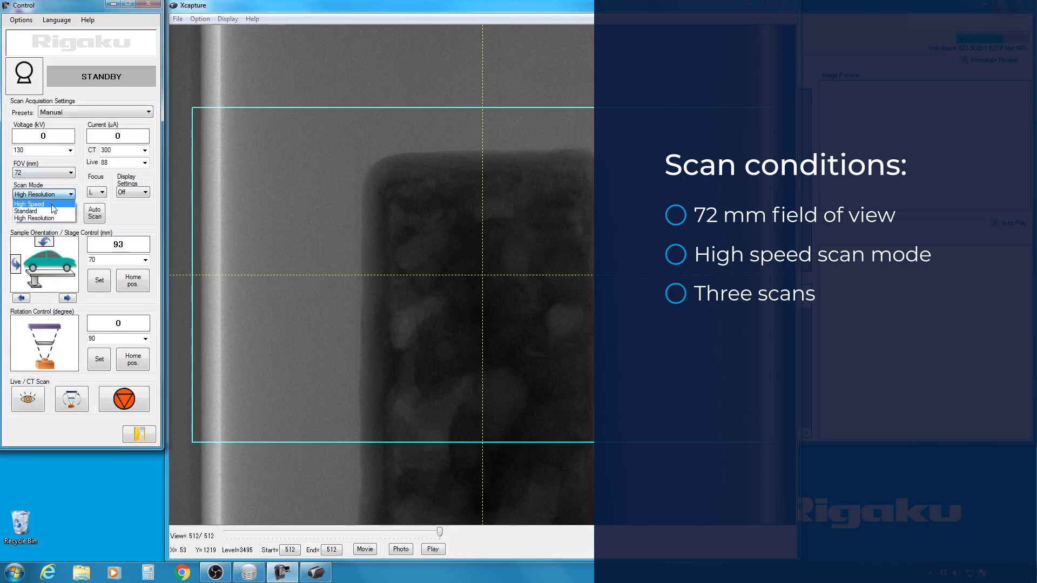
click(29, 204)
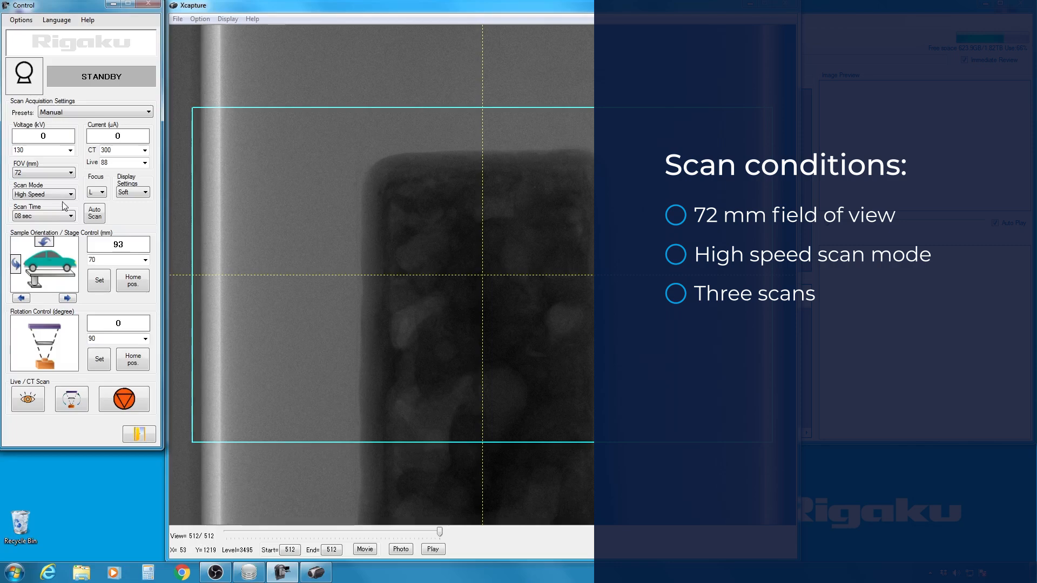
click(42, 216)
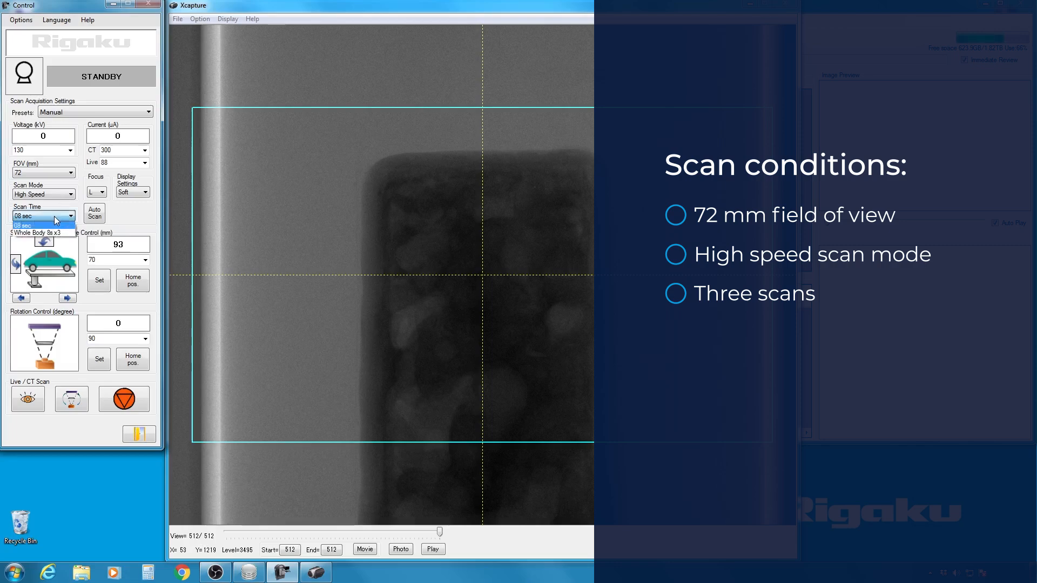
click(43, 225)
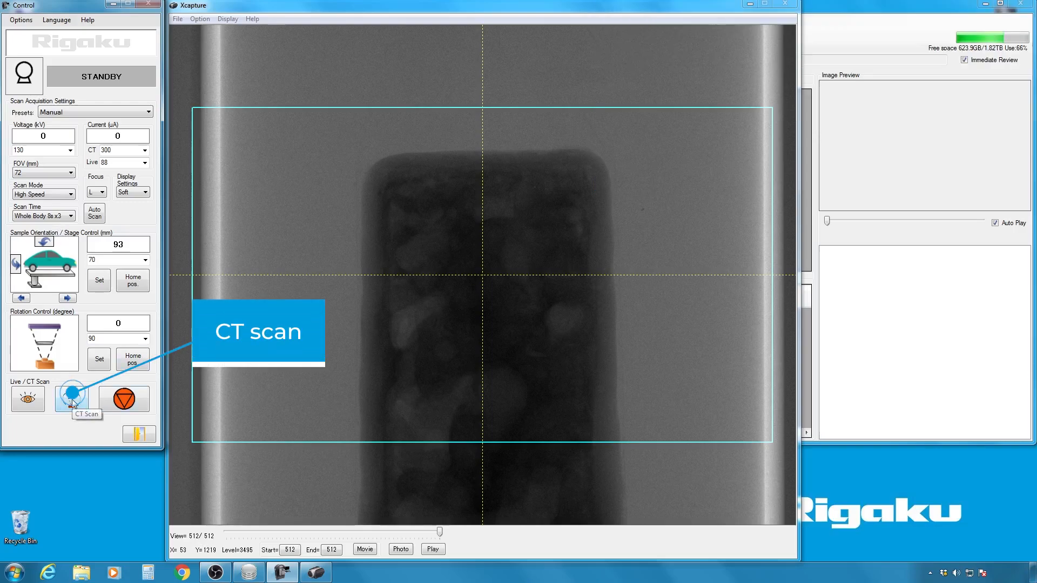
Start the three-scan CT acquisition of the candy bar
click(71, 398)
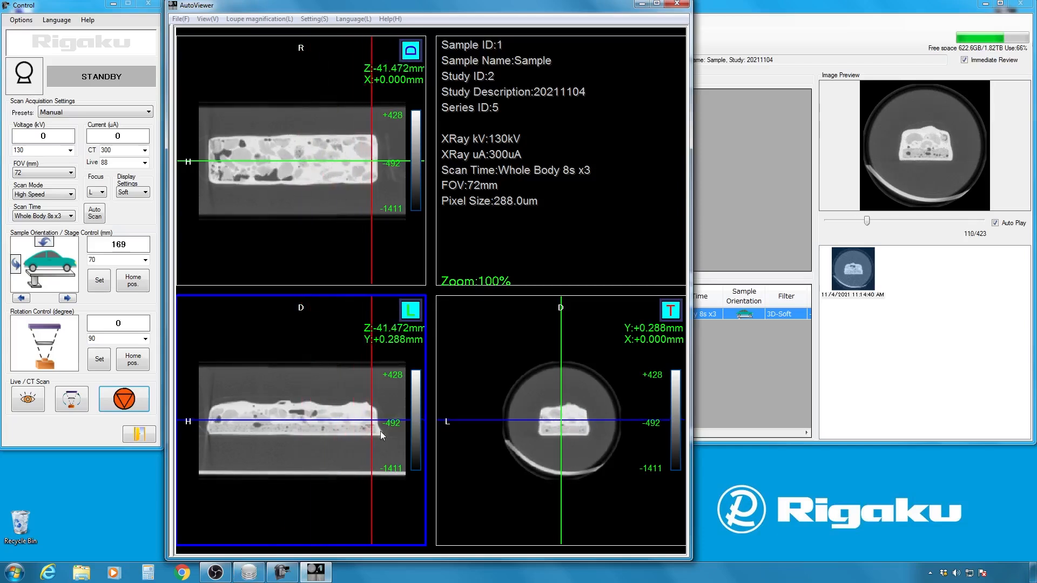
click(269, 430)
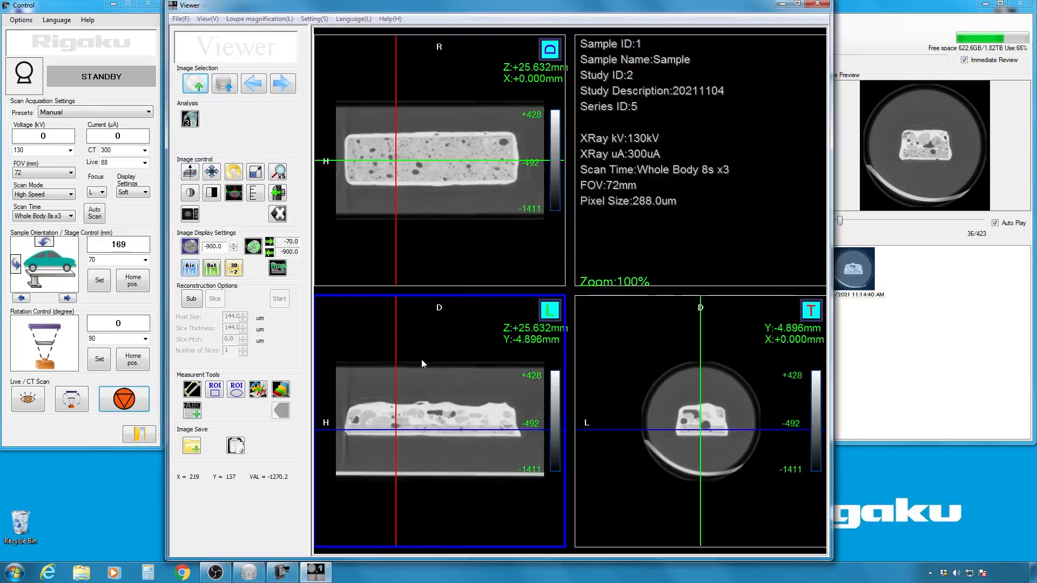
mouse_move(442, 419)
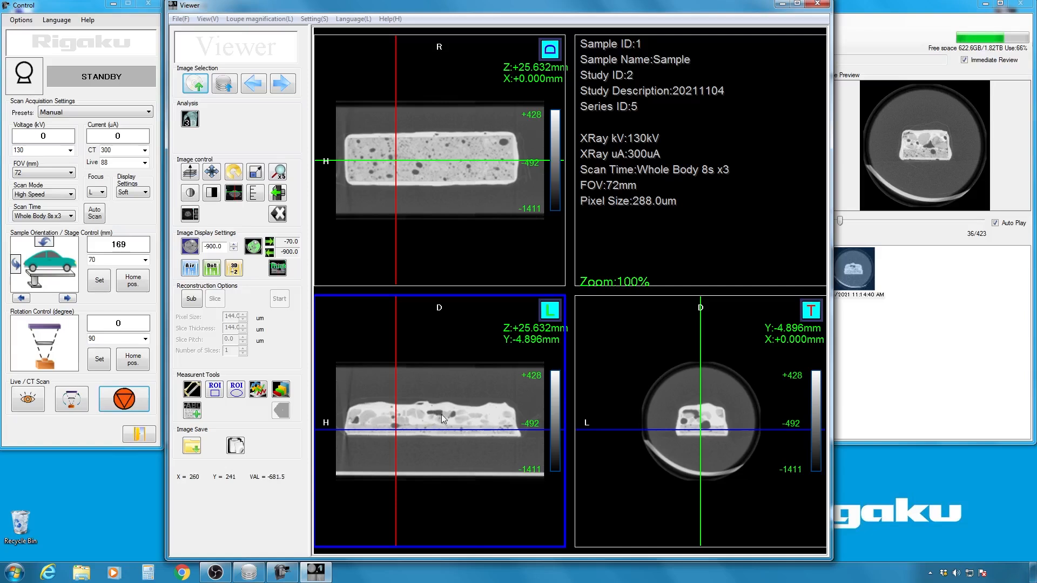
mouse_move(449, 417)
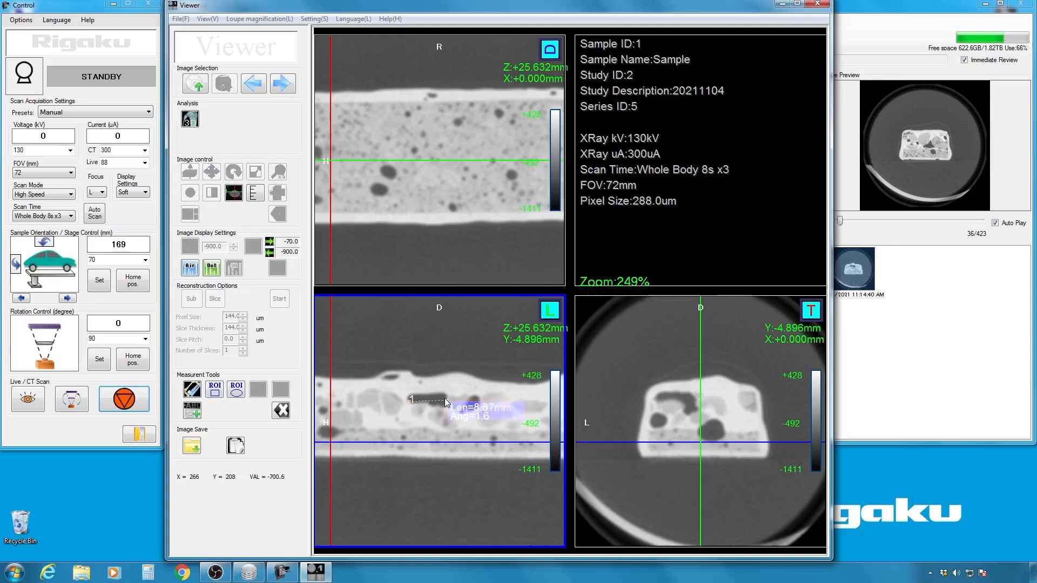
mouse_move(443, 448)
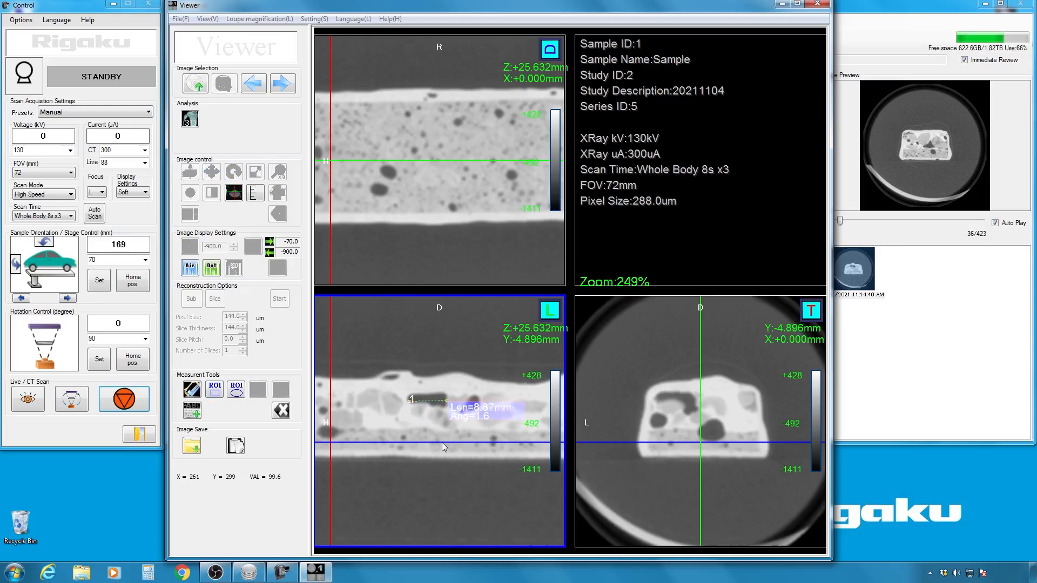
mouse_move(385, 396)
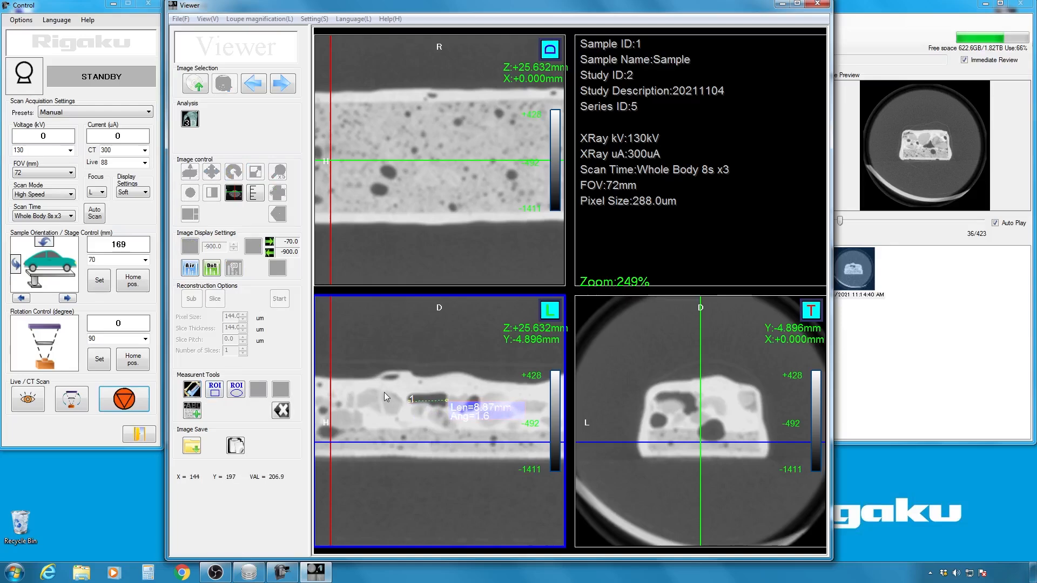
Measure a second 5.33 mm feature in the candy bar's side-view slice
drag(411, 400, 393, 417)
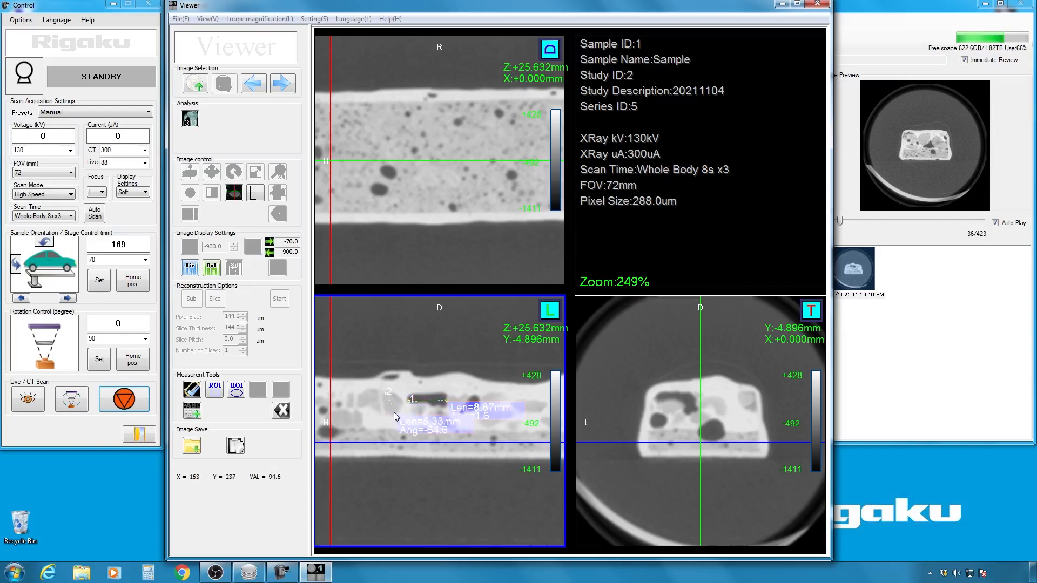